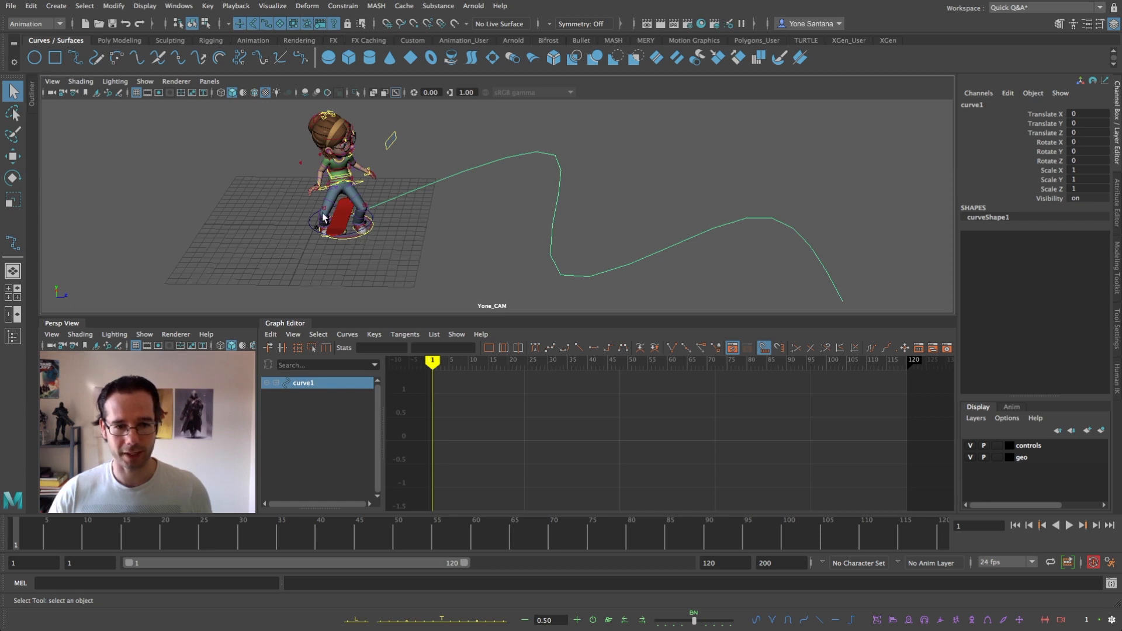
mouse_move(362, 222)
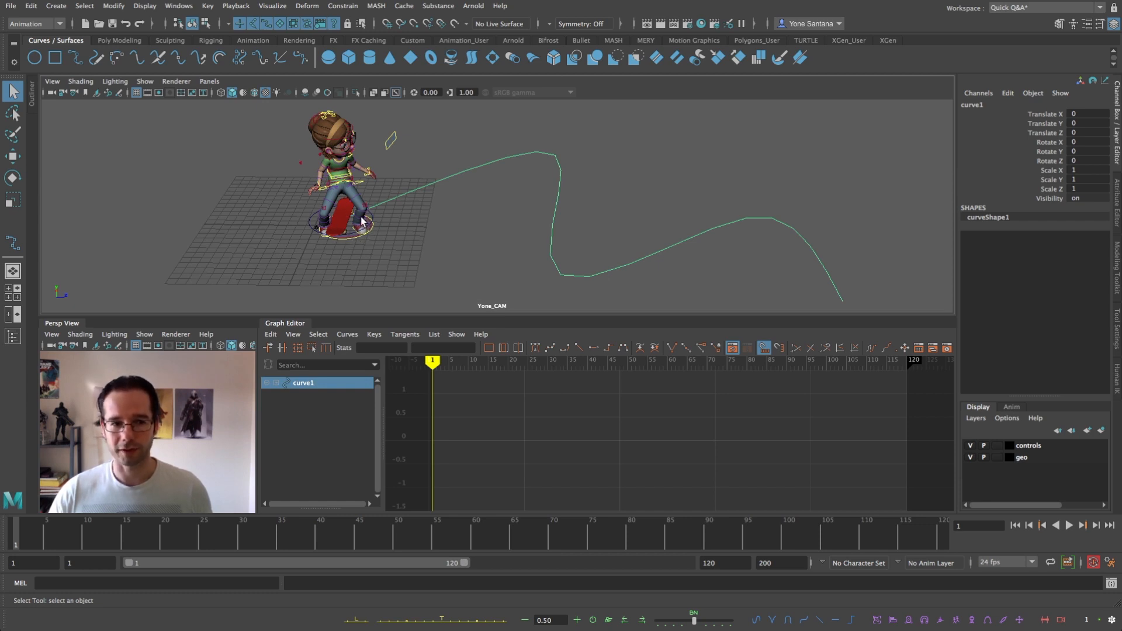
Attach the skateboard control to curve1 via Constrain > Motion Paths > Attach to Motion Path
click(350, 222)
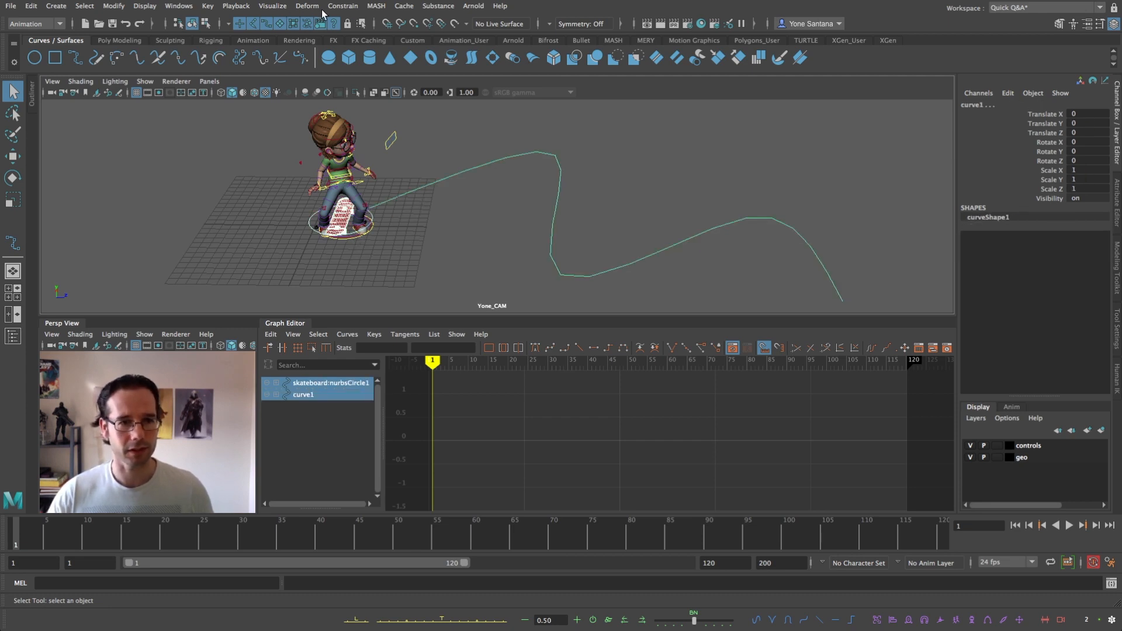
click(342, 6)
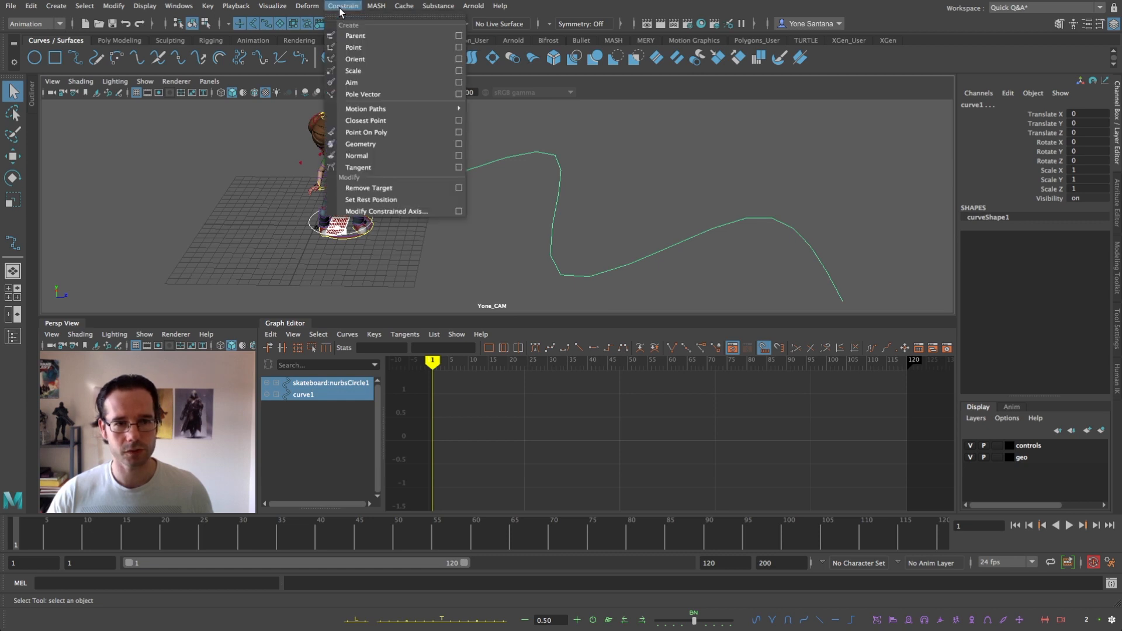
mouse_move(364, 109)
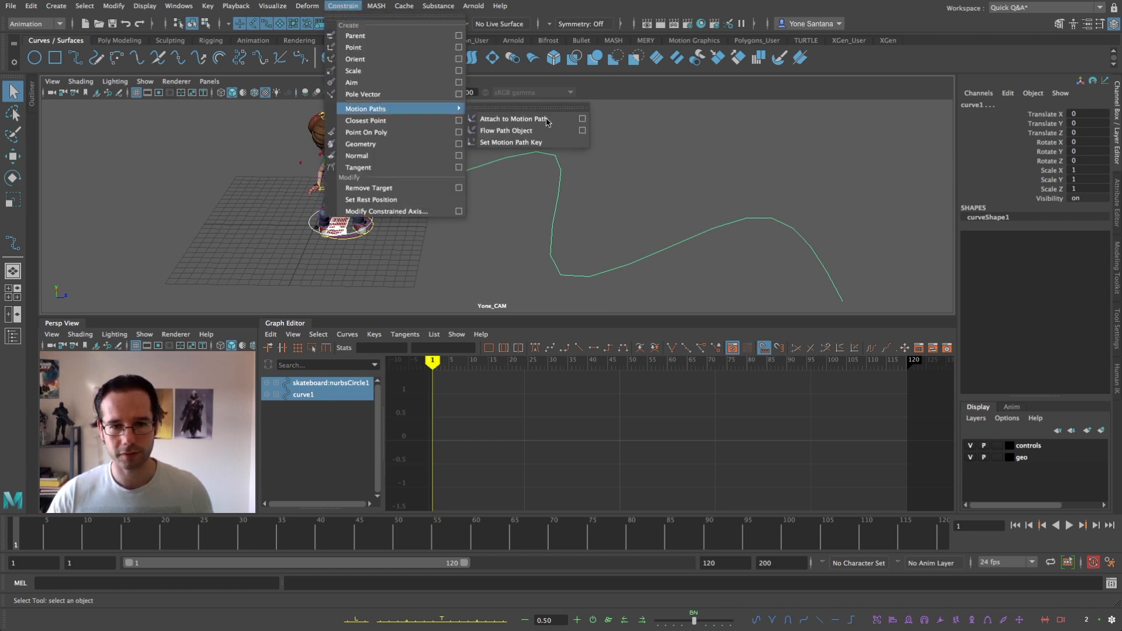
click(511, 118)
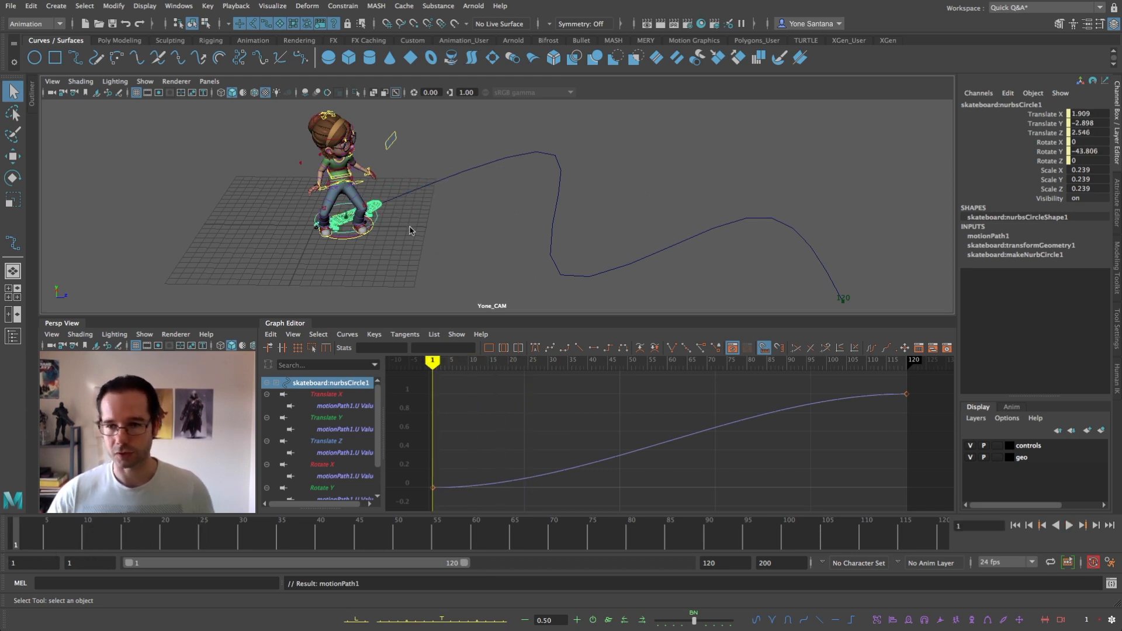
mouse_move(423, 290)
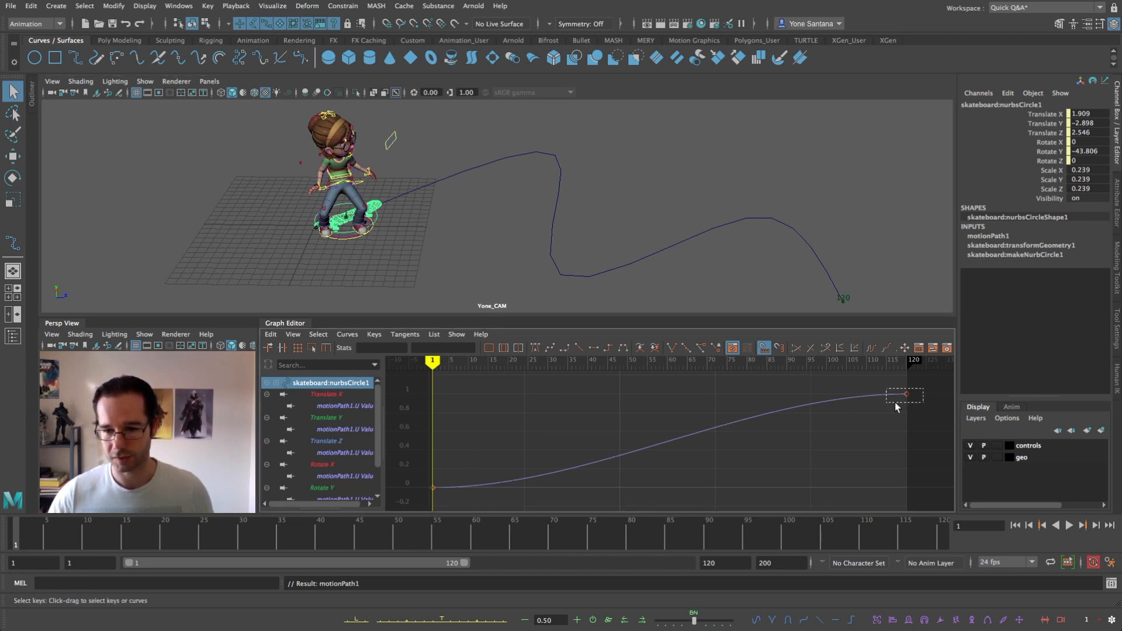
Drag the final motionPath key back to about frame 55 and ease its tangent in the Graph Editor
drag(899, 395, 843, 395)
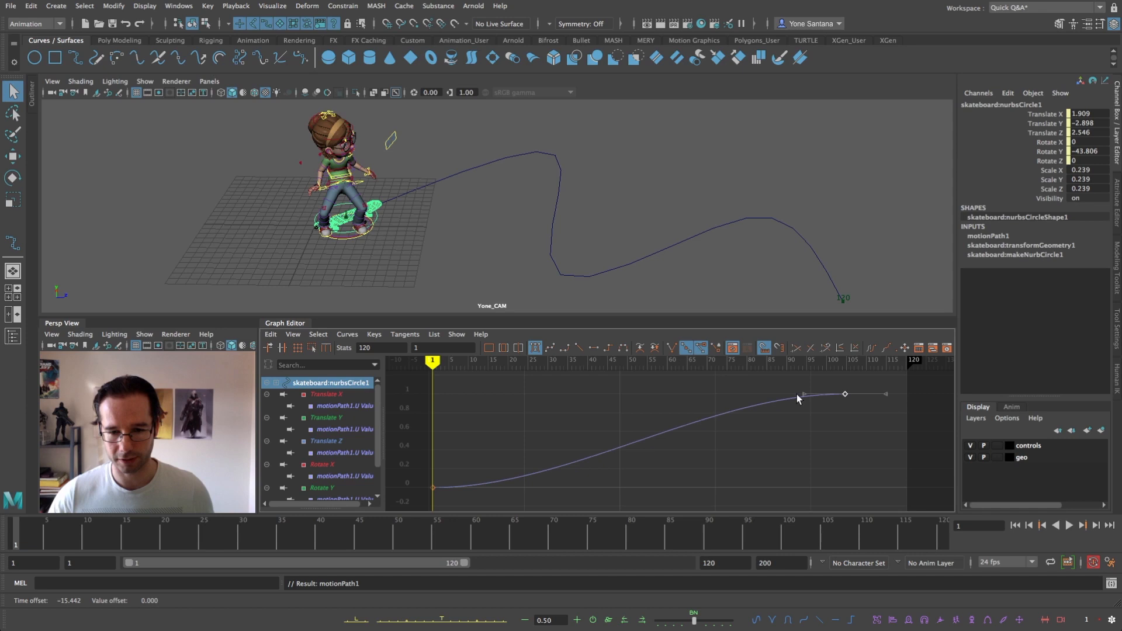
drag(843, 393, 647, 394)
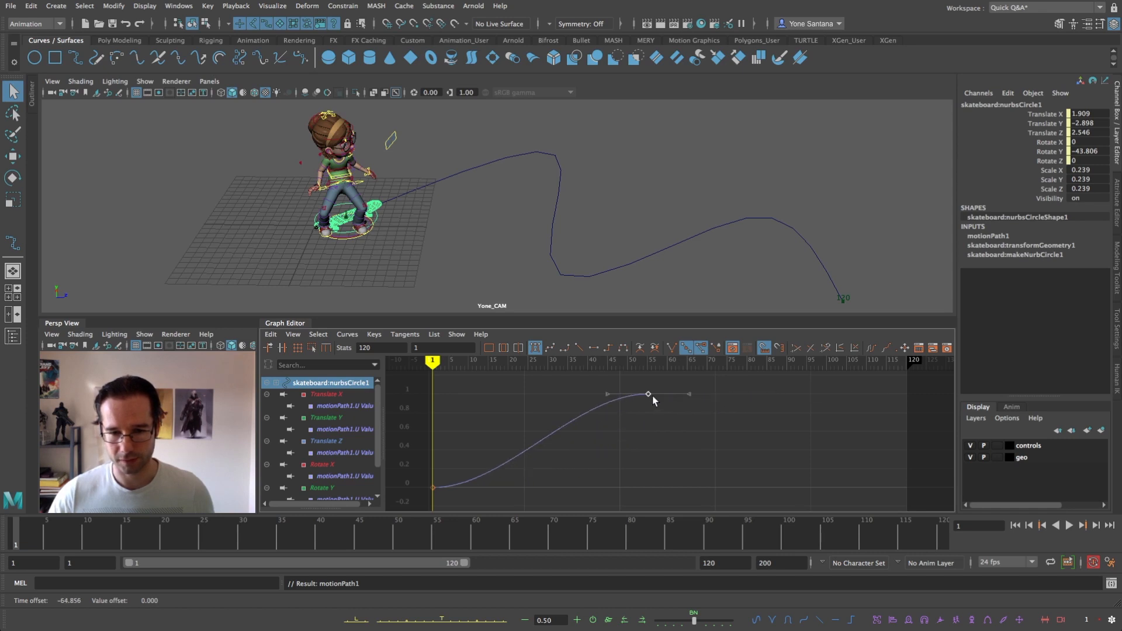
drag(647, 394, 668, 394)
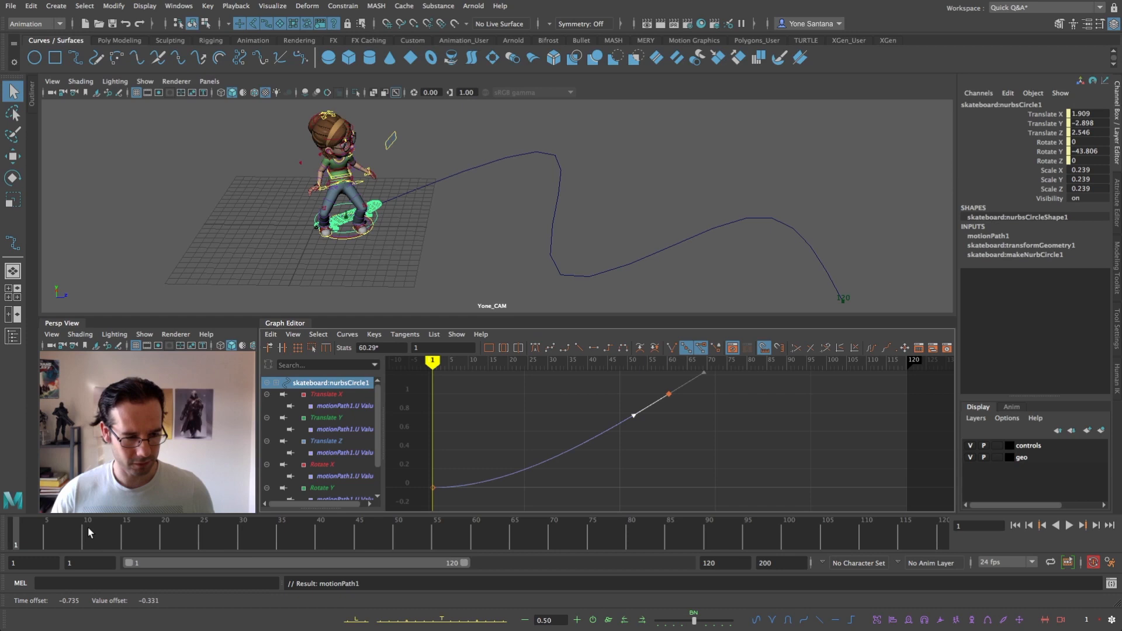
click(1066, 523)
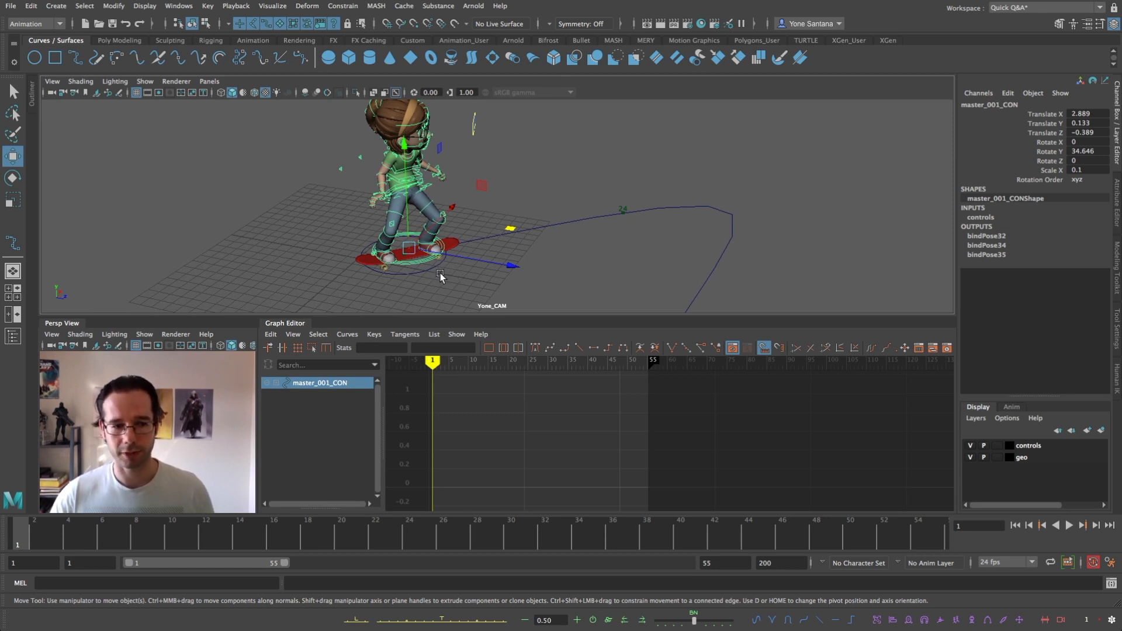
mouse_move(432, 270)
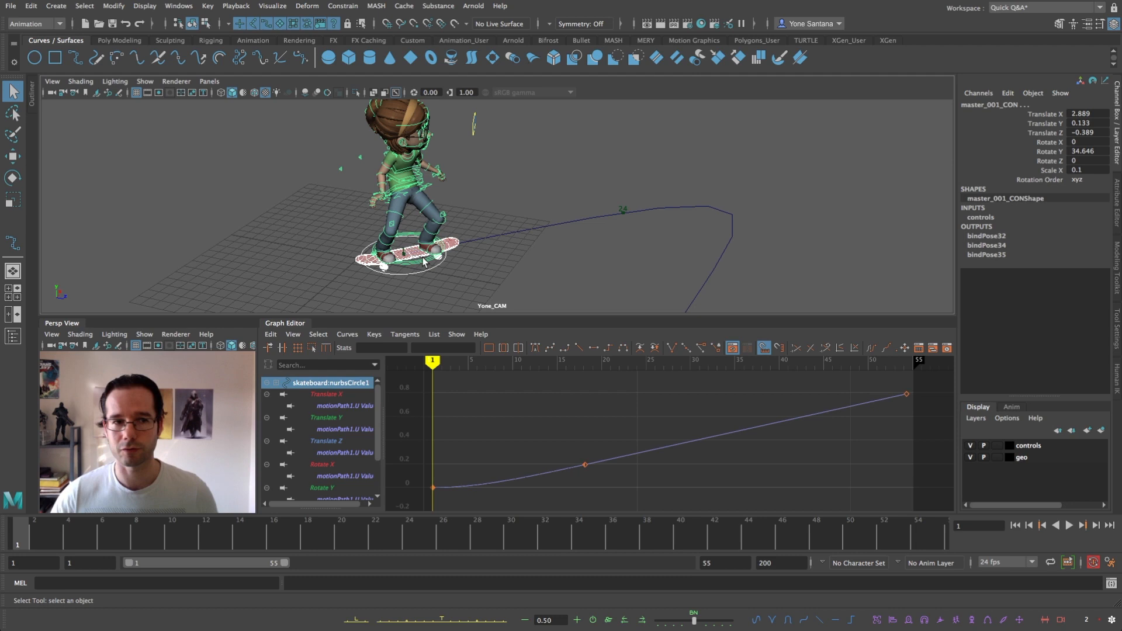
Parent-constrain master_001_CON to the skateboard control with Maintain offset on
click(342, 6)
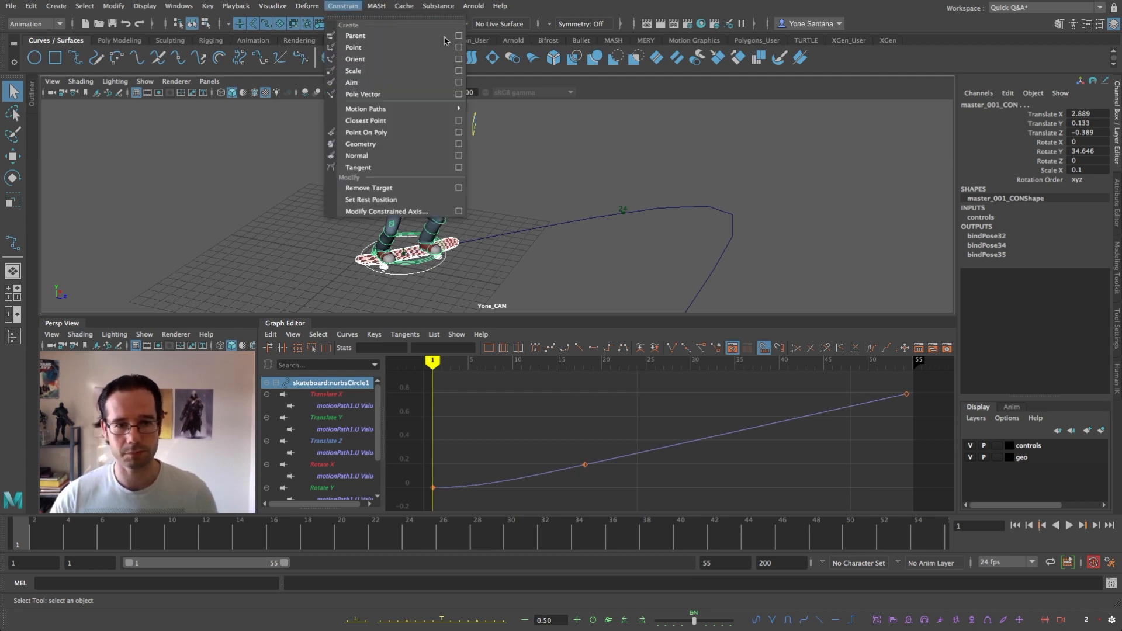
click(458, 37)
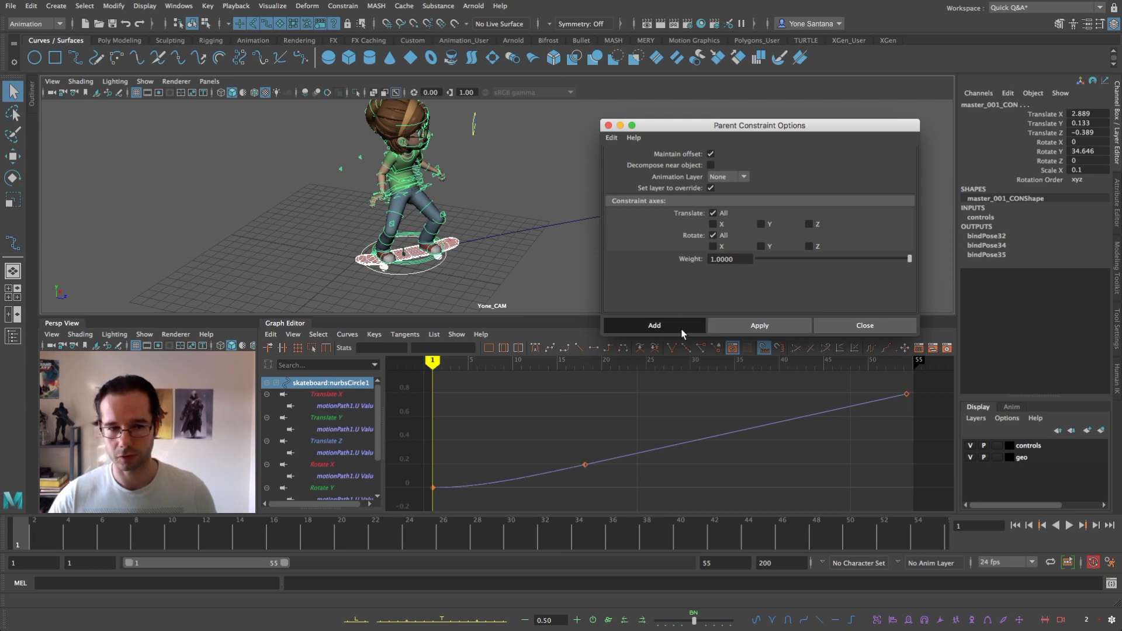
click(653, 325)
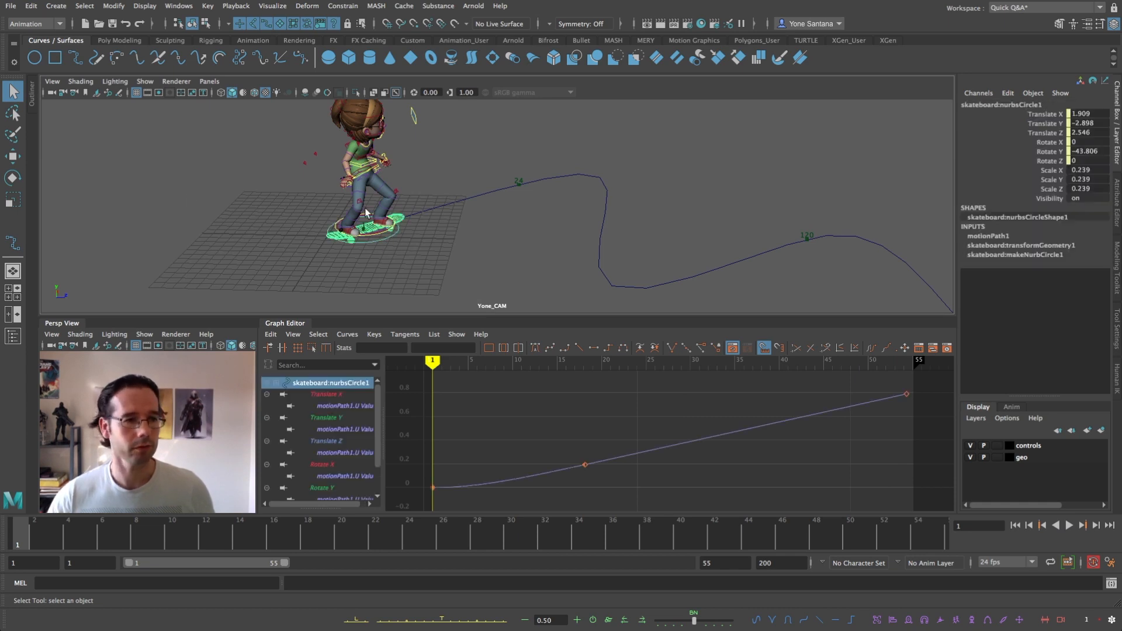
Bring up the Edit > Keys > Bake Simulation option box for the skateboard control
click(30, 5)
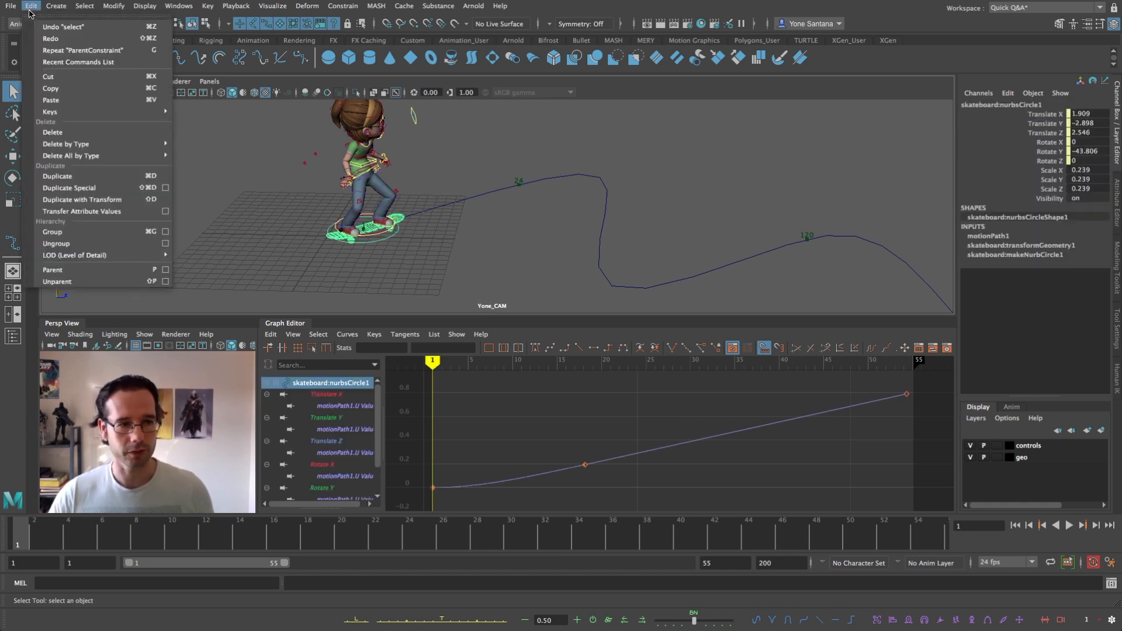
mouse_move(49, 112)
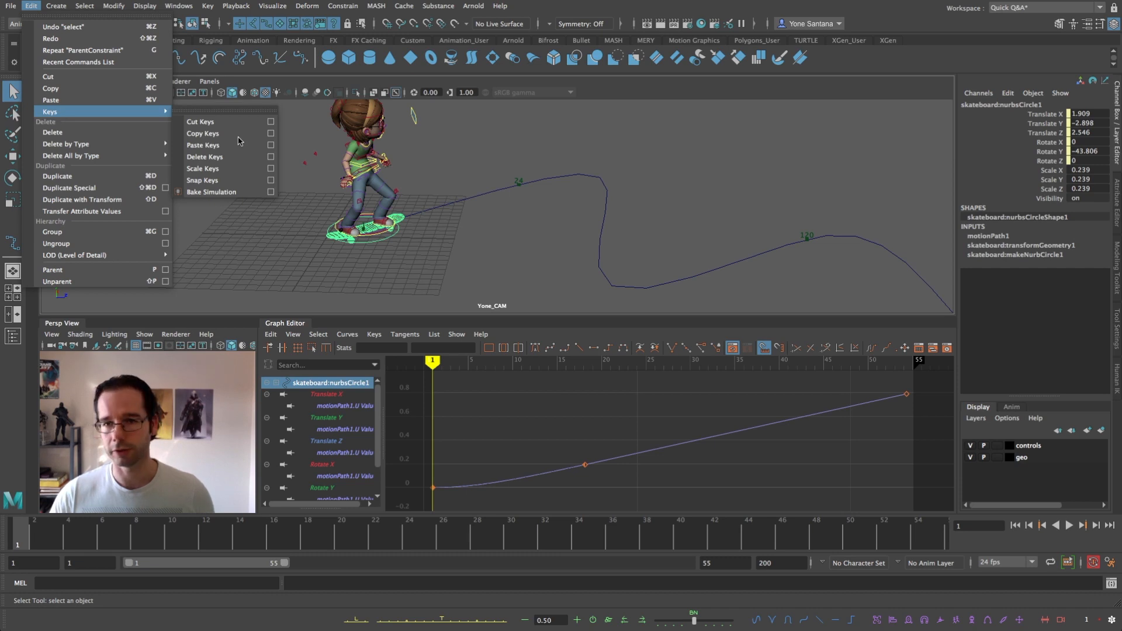
mouse_move(222, 196)
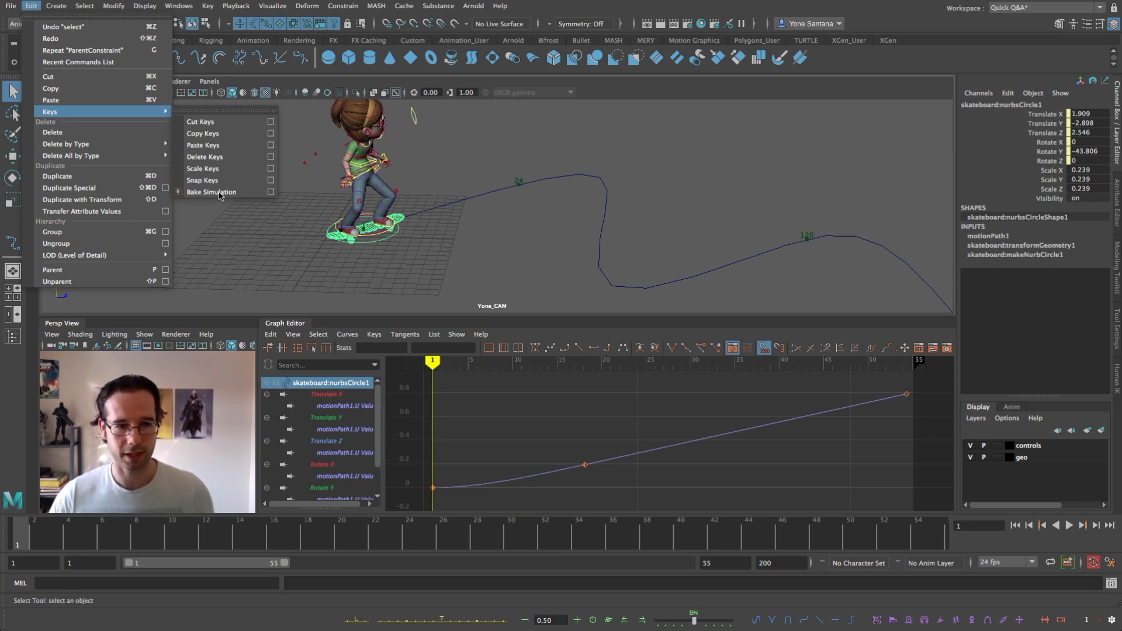
mouse_move(247, 196)
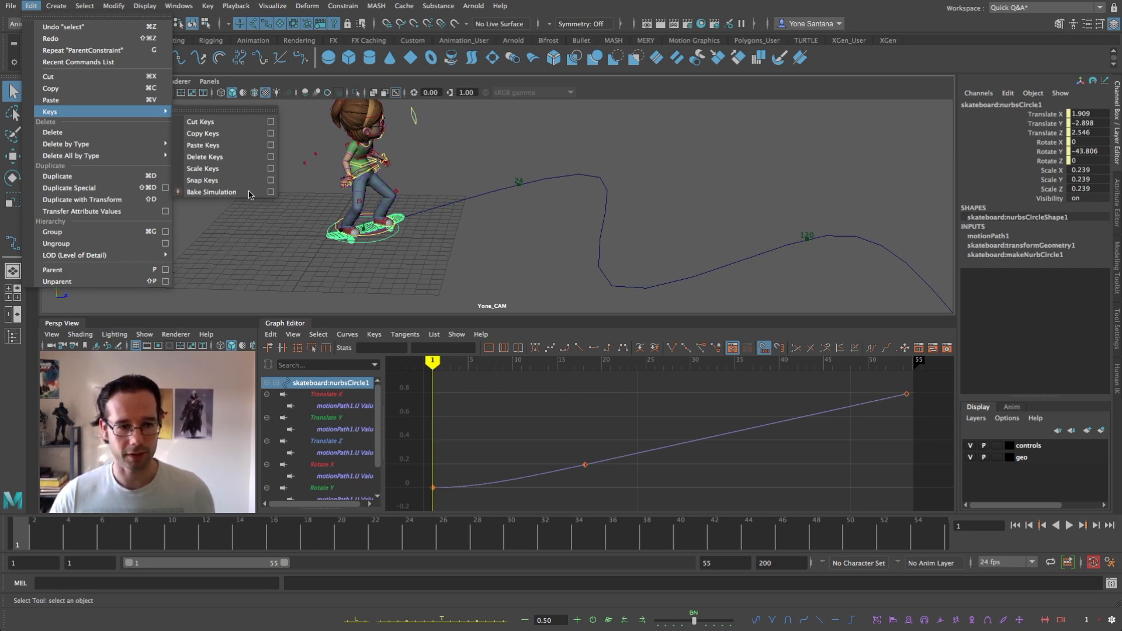
click(212, 191)
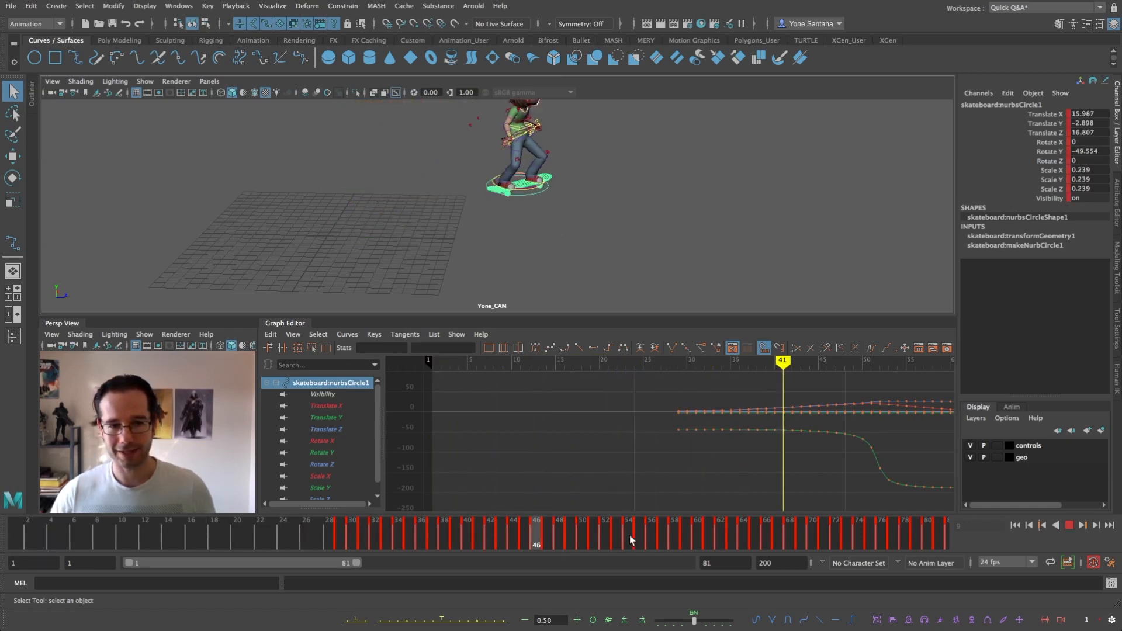
Jump into the baked range after baking the skateboard motion to frame 81
click(859, 526)
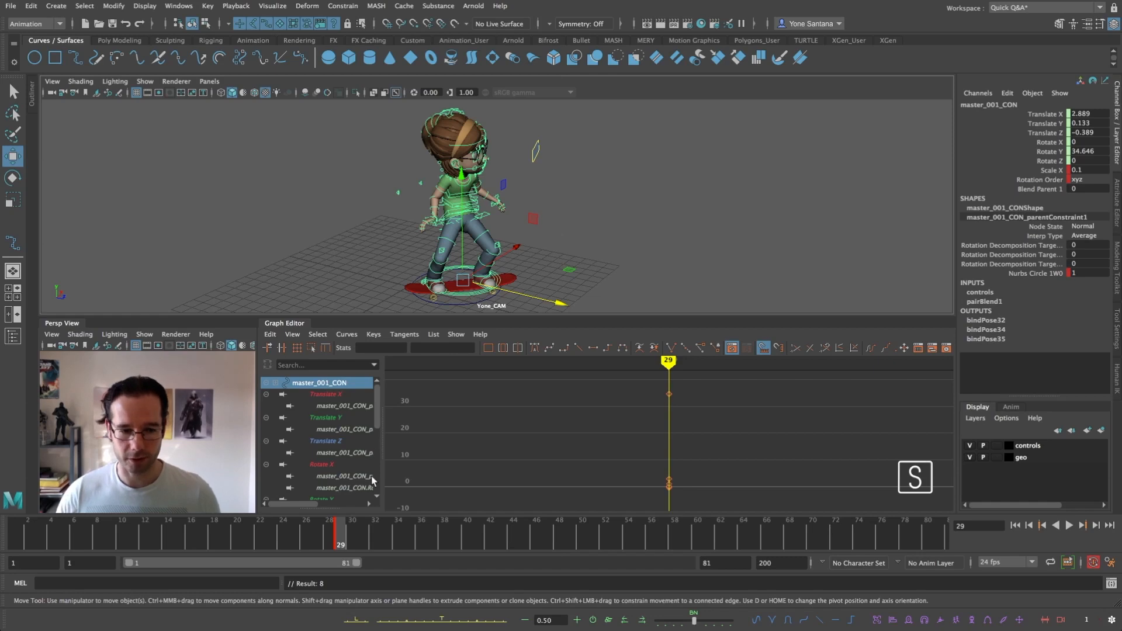
Key Blend Parent 1 at 0 on frame 26 and 1 on frame 28, then scrub to check the switch
click(1082, 525)
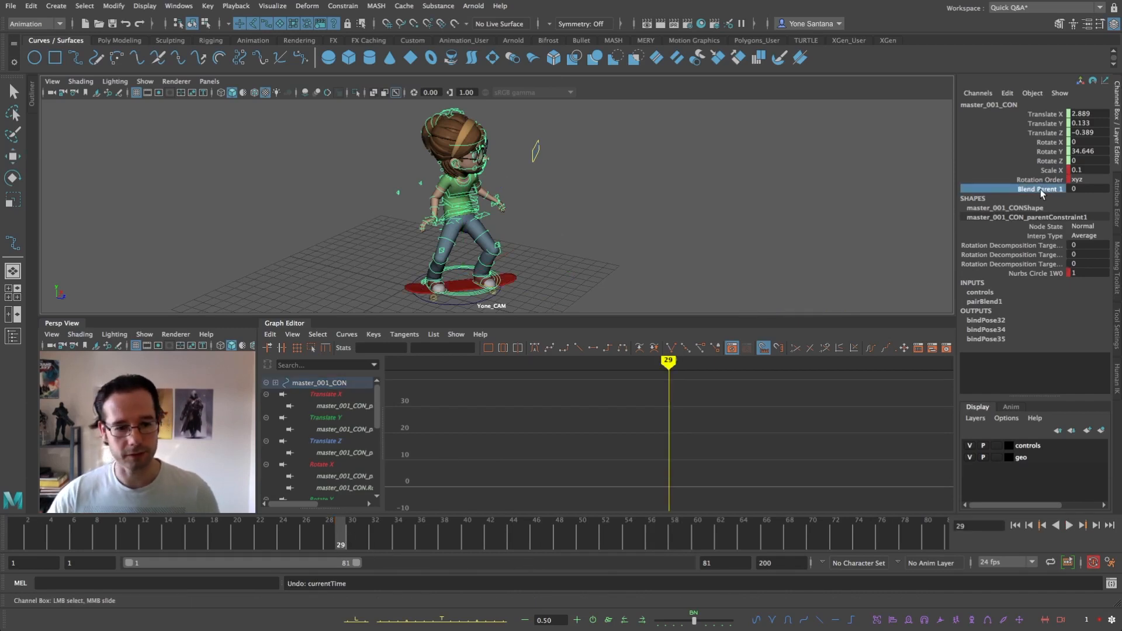
right_click(1041, 190)
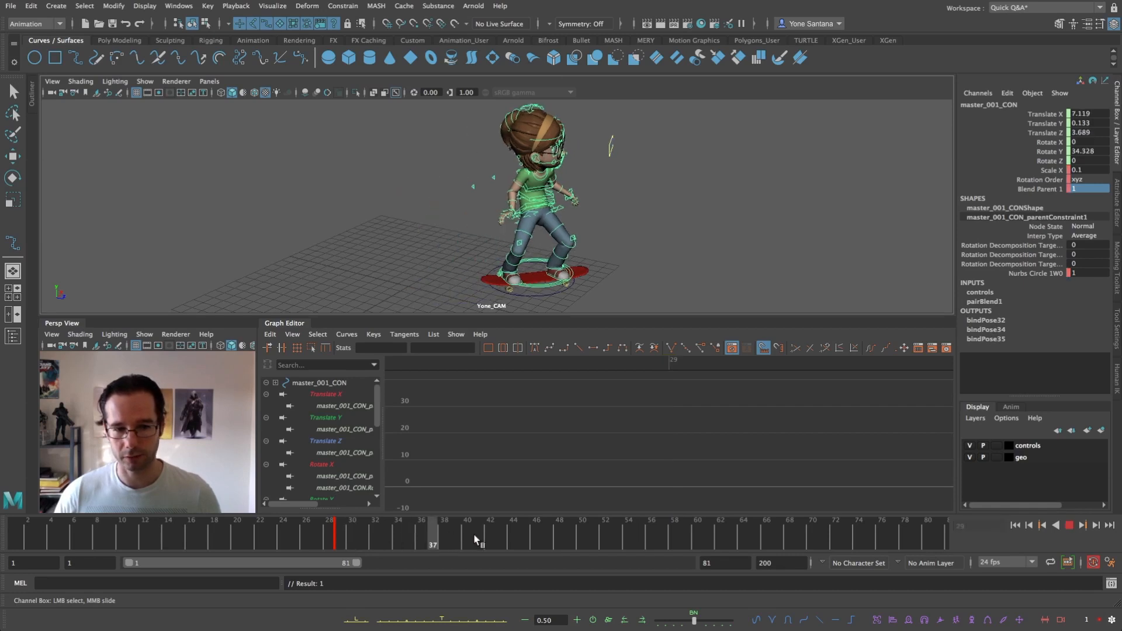
drag(432, 530, 328, 531)
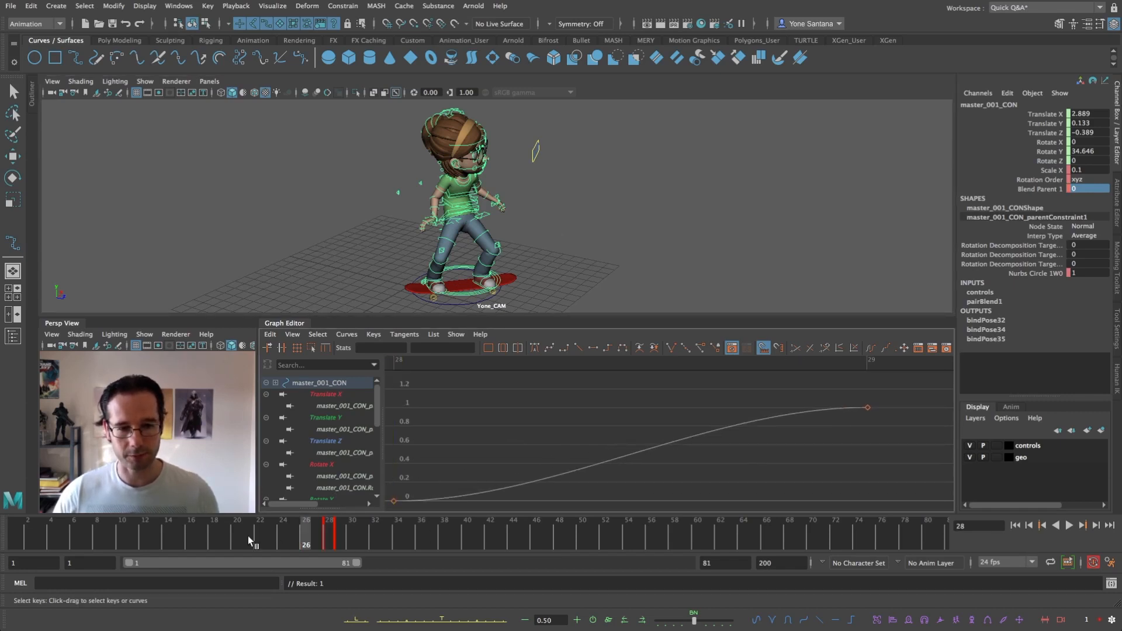
click(1081, 524)
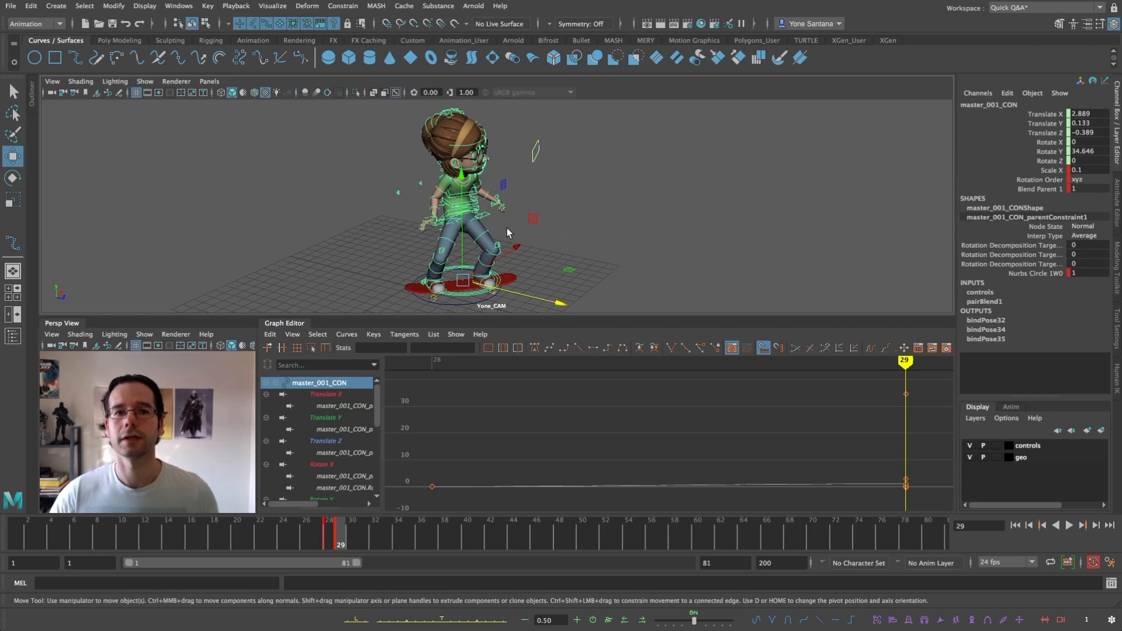
click(329, 530)
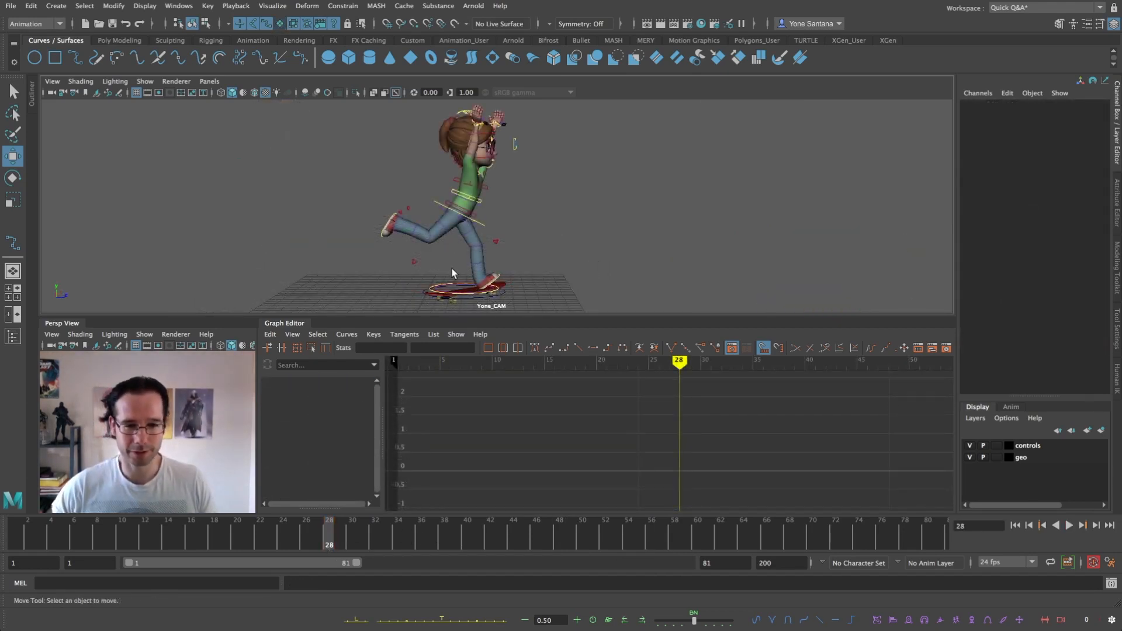
Key master_001_CON running in from frame 8 and rising into a hop at frame 13 before frame 28
click(461, 288)
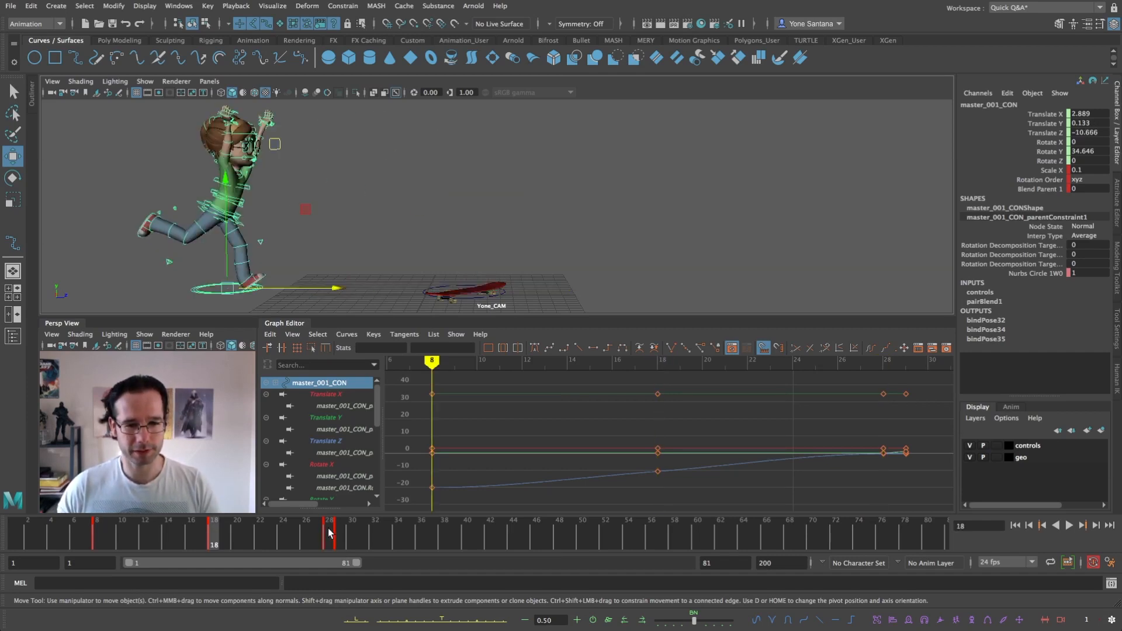
click(328, 533)
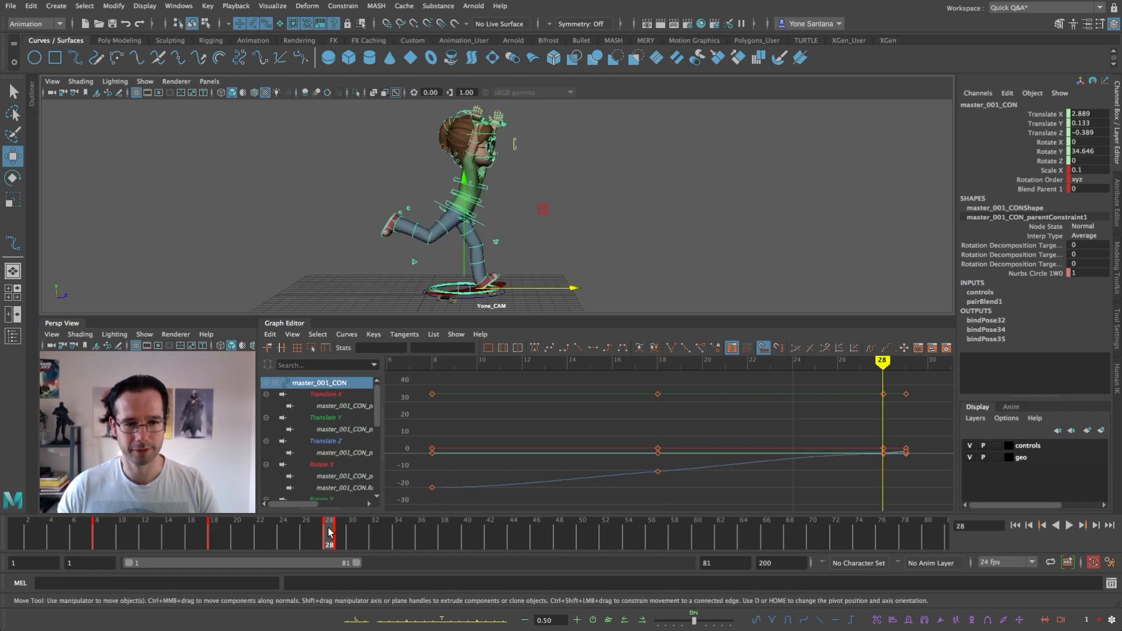
click(212, 533)
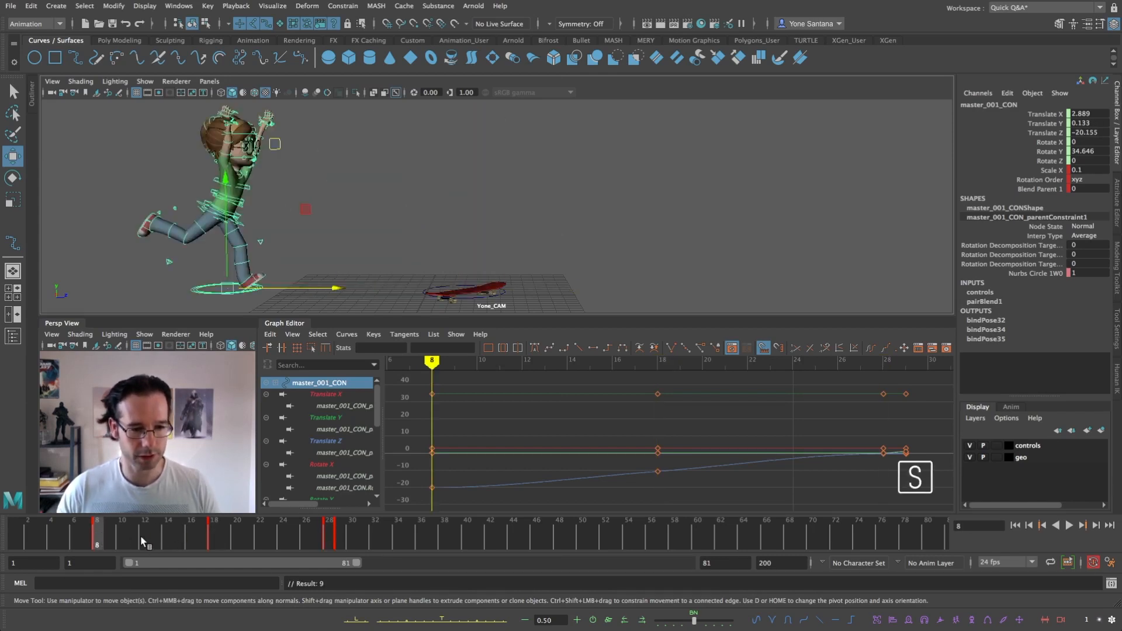
click(156, 529)
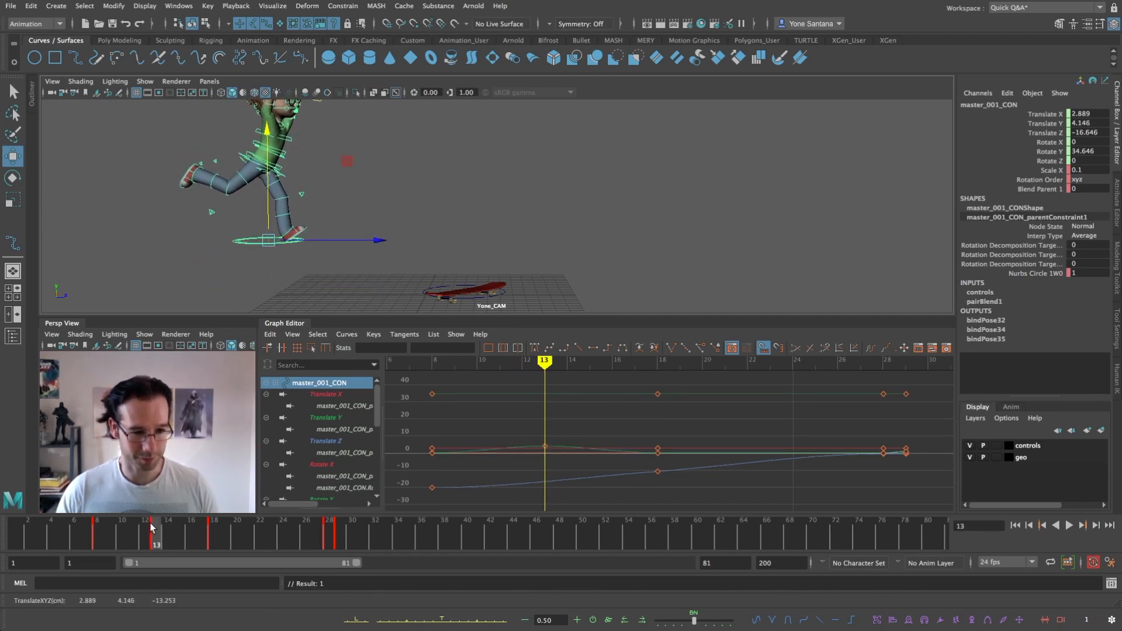
click(1082, 525)
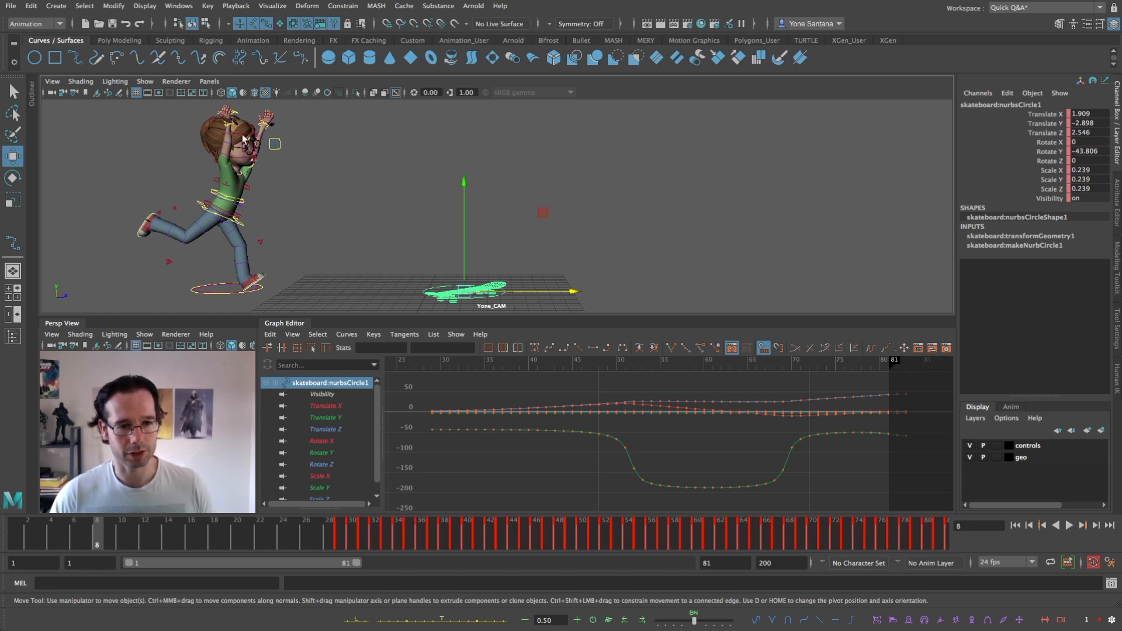
mouse_move(239, 299)
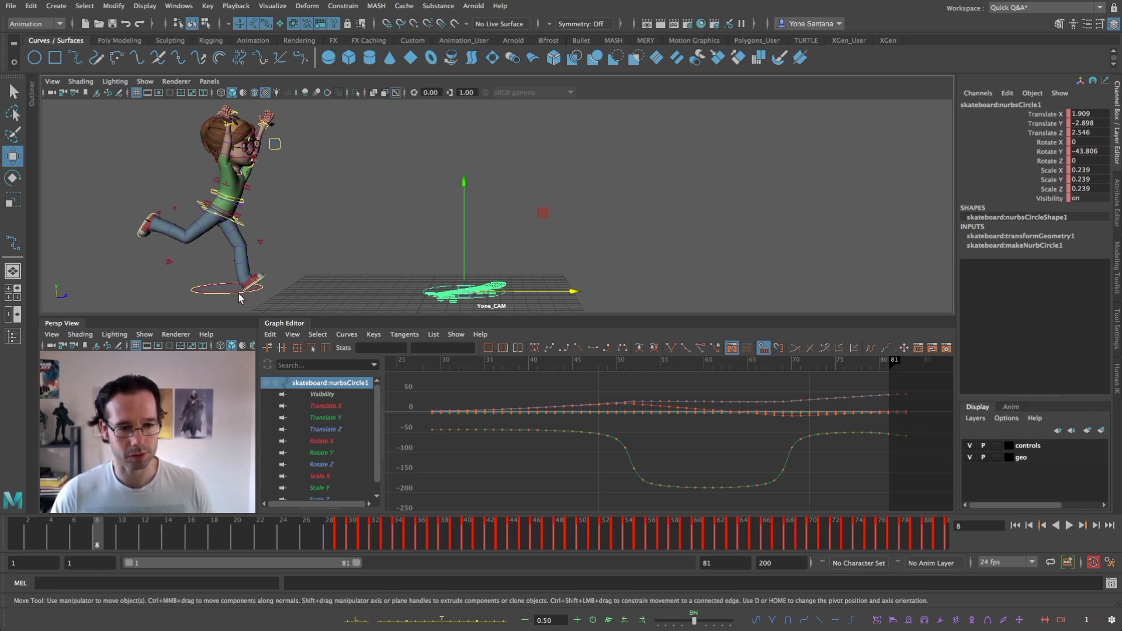
Tilt master_001_CON forward with the Rotate tool at frame 8
click(228, 288)
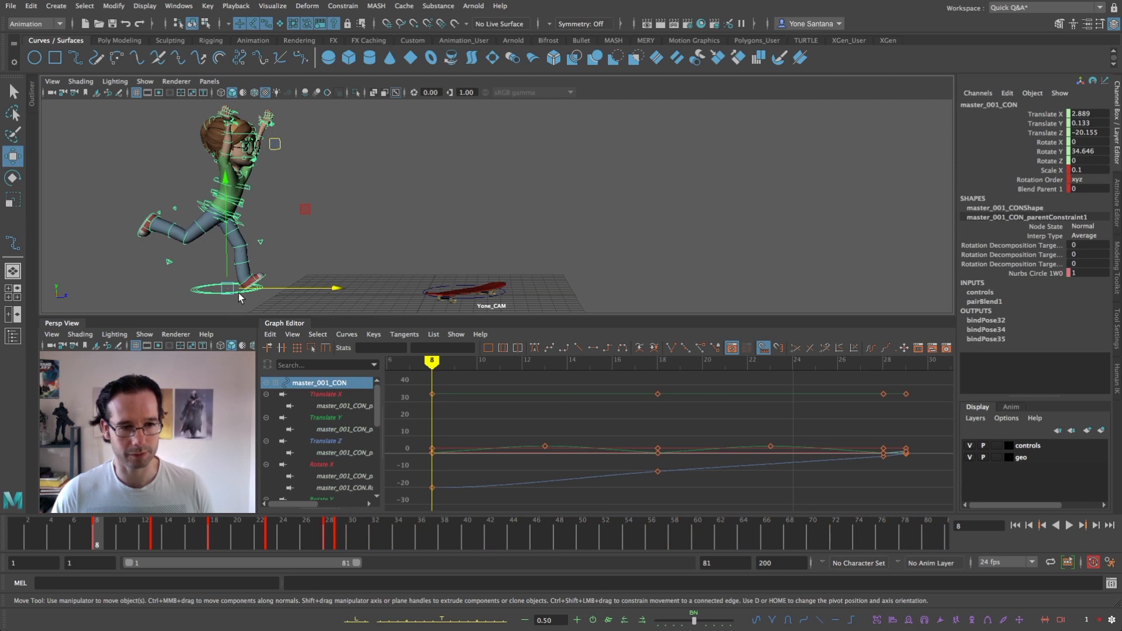
mouse_move(263, 252)
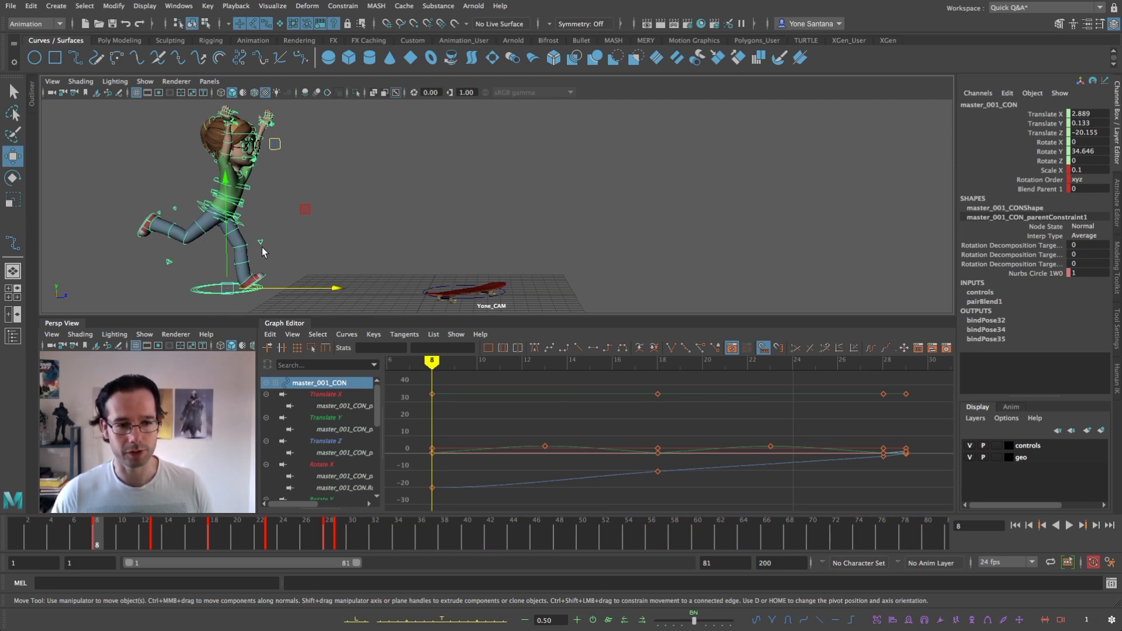
mouse_move(104, 531)
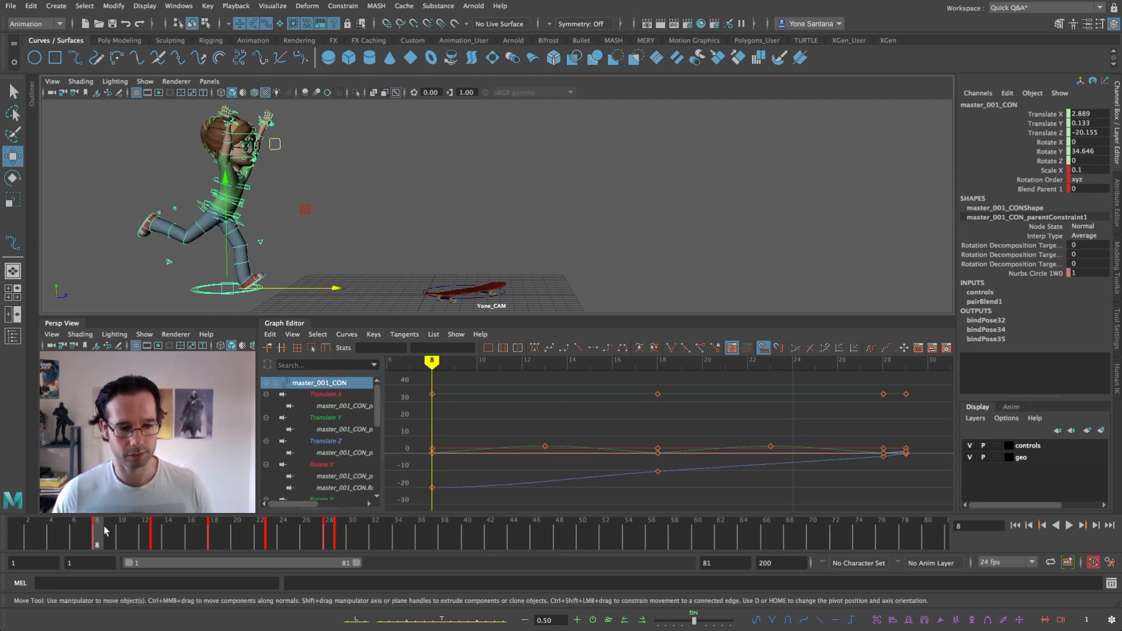
click(505, 293)
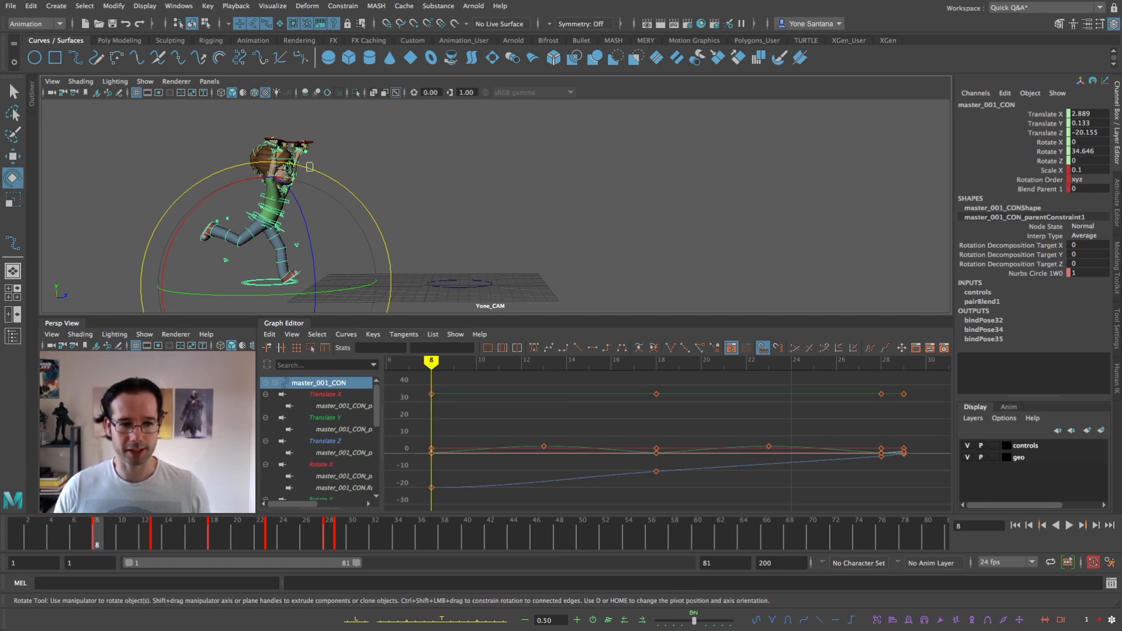
mouse_move(337, 186)
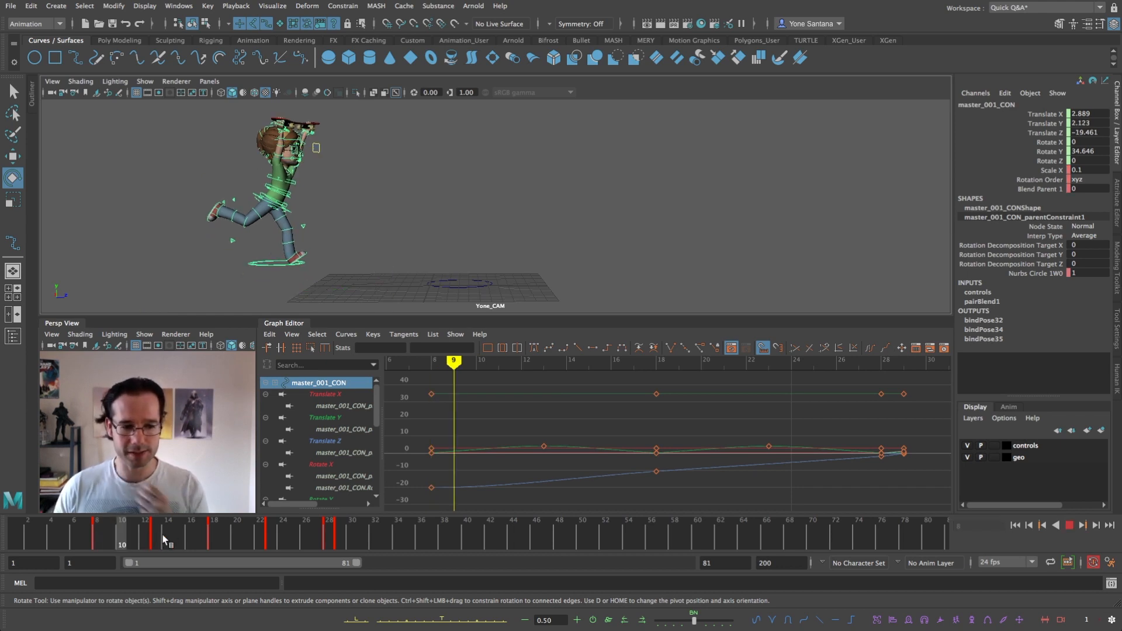
Step through frames 18, 24, 28 and 29 and play back the leap onto the skateboard
click(215, 518)
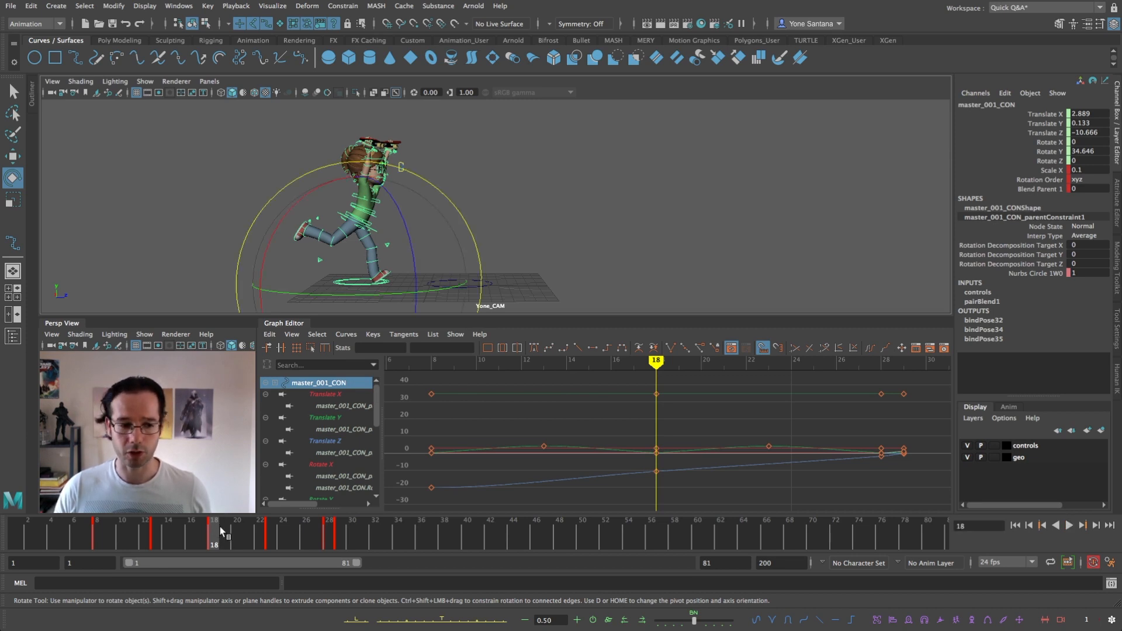
click(283, 530)
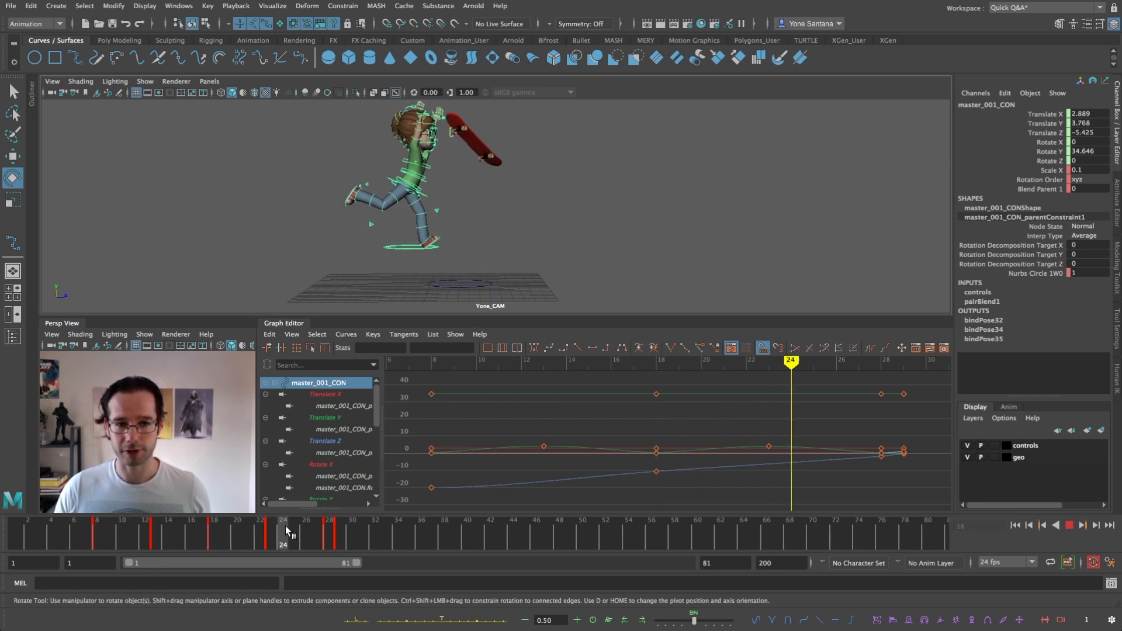
click(330, 529)
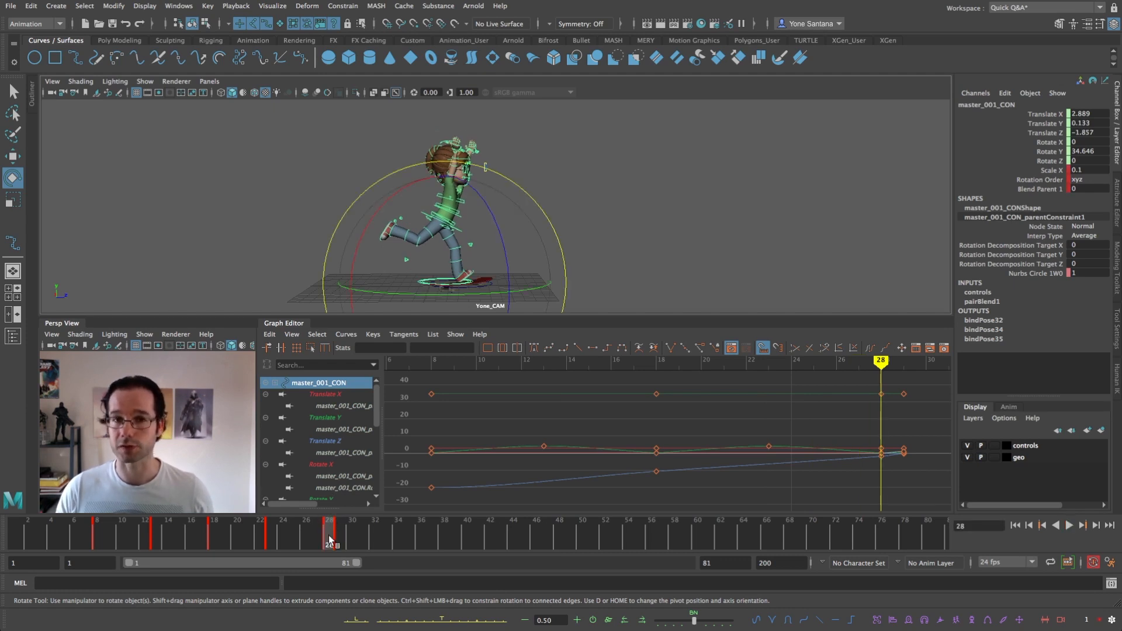
click(341, 536)
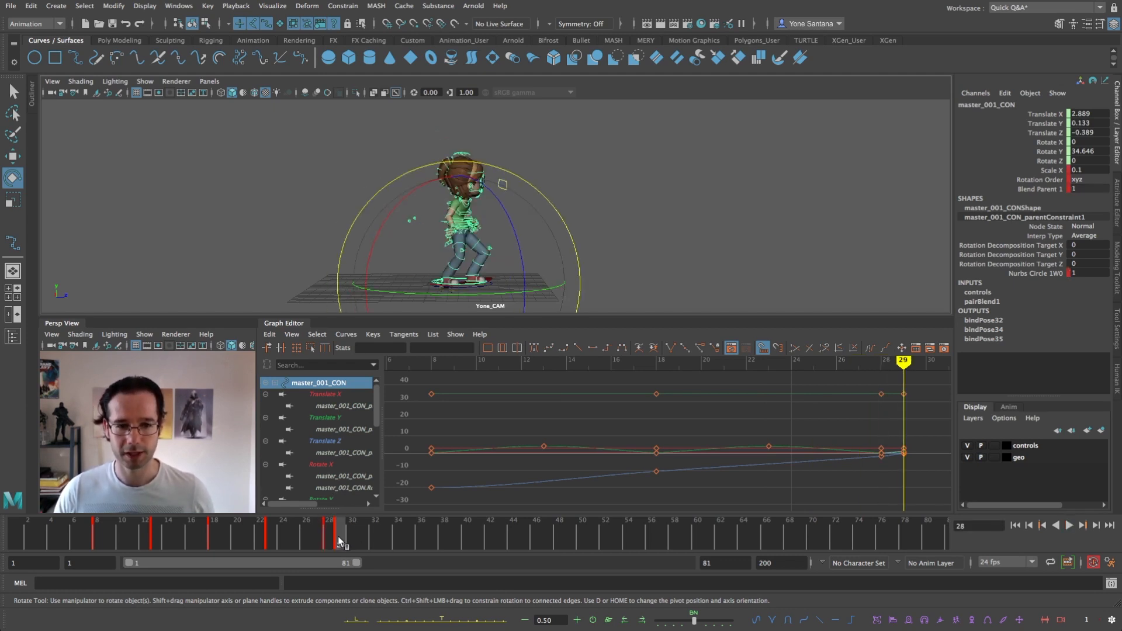
click(1082, 525)
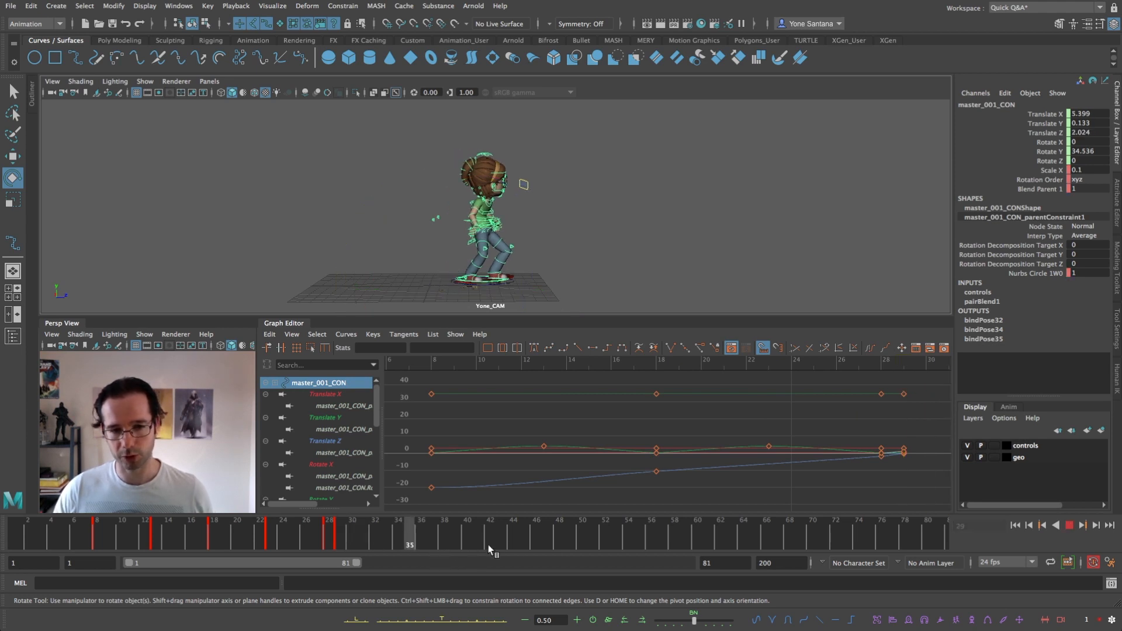